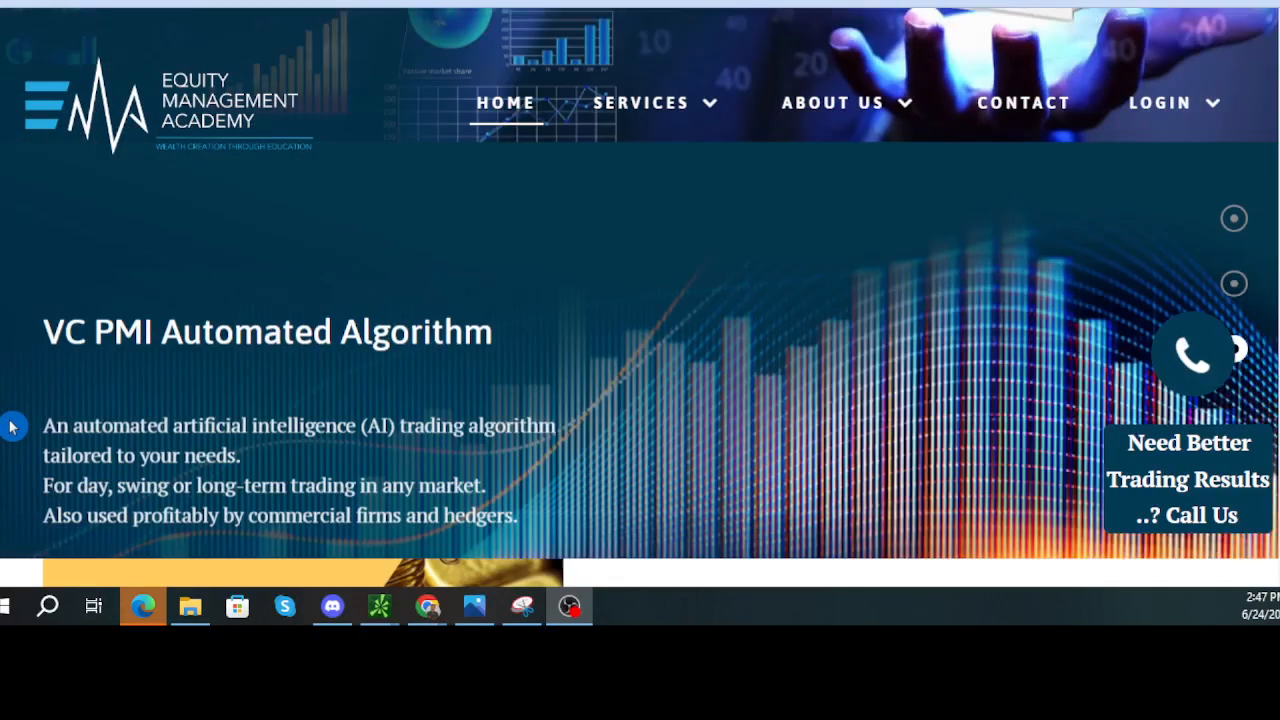
Step: Scroll the Equity Management Academy homepage down to the gold summer rally article
scroll(down, 3)
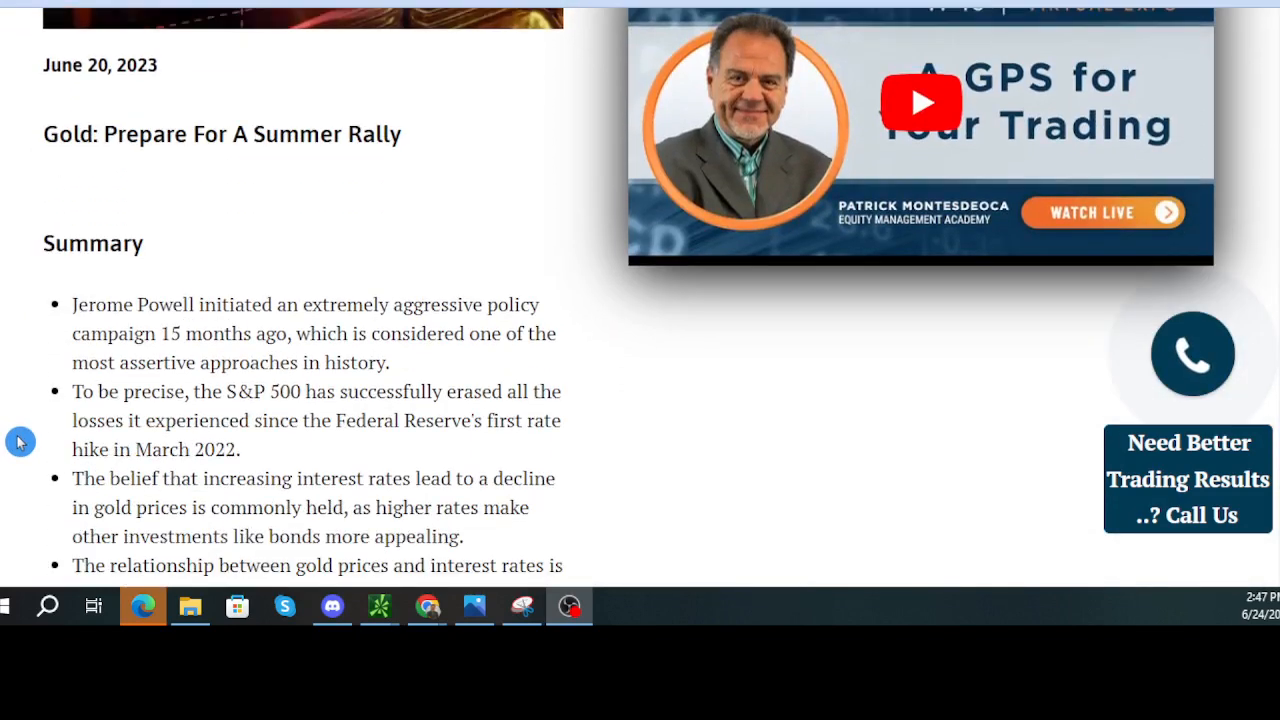
scroll(down, 3)
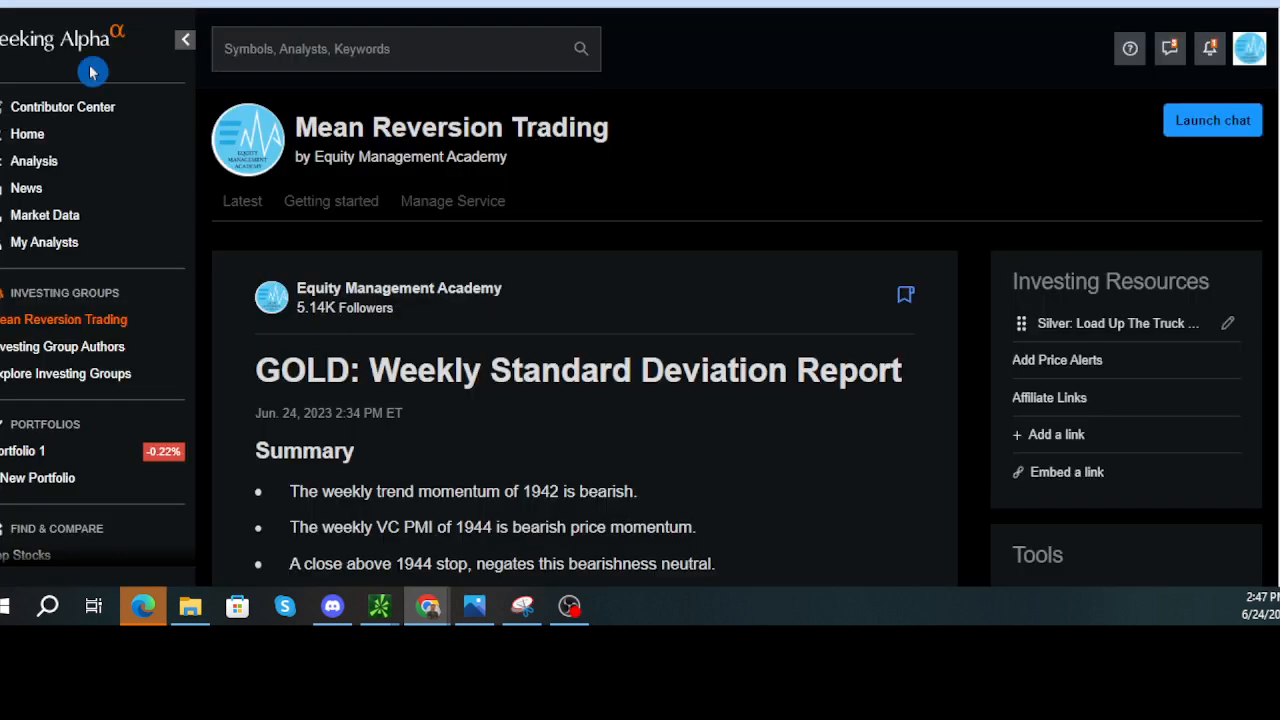
Step: Highlight the Summary heading with its five bullets, then move down to the bearish momentum sections
scroll(down, 3)
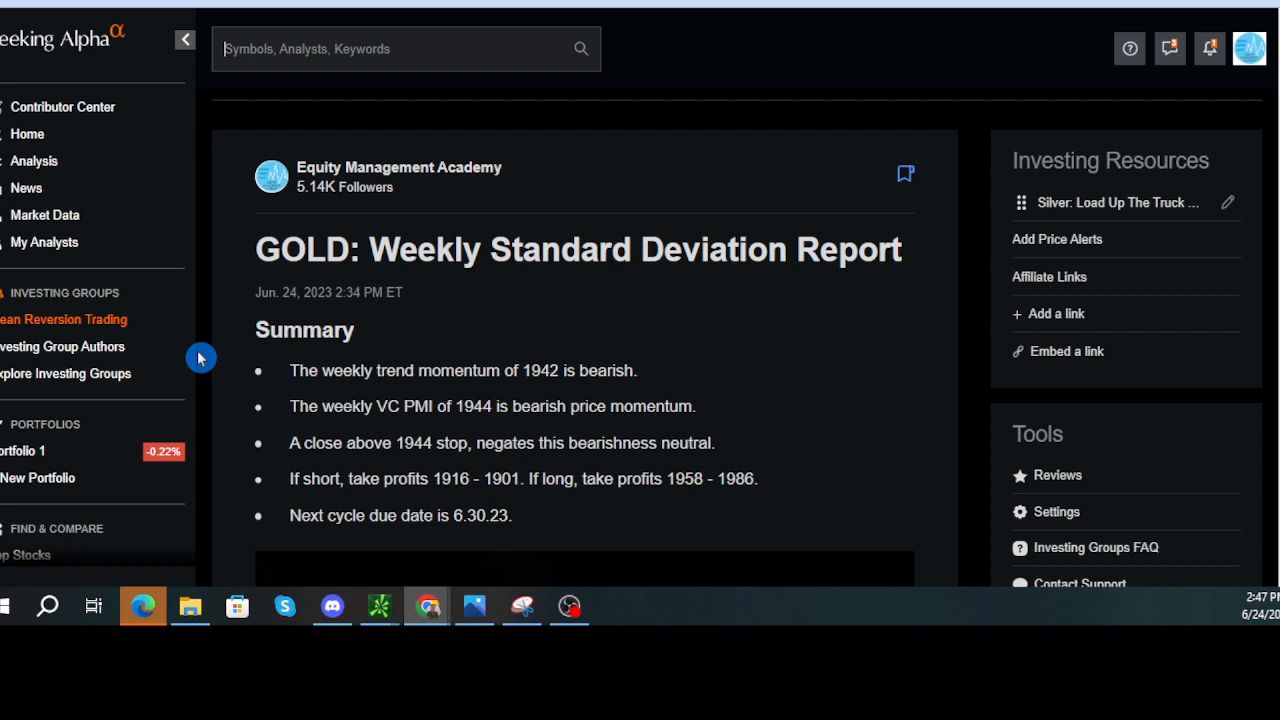
drag(256, 330, 337, 375)
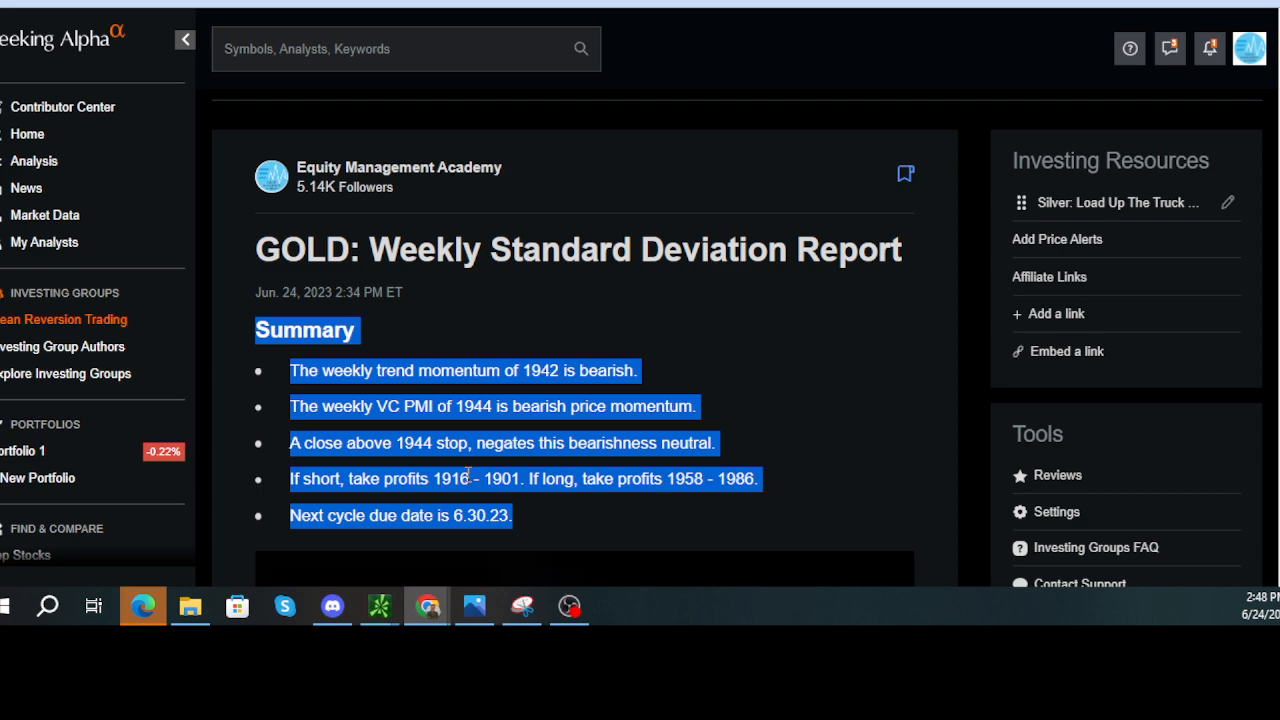
scroll(down, 3)
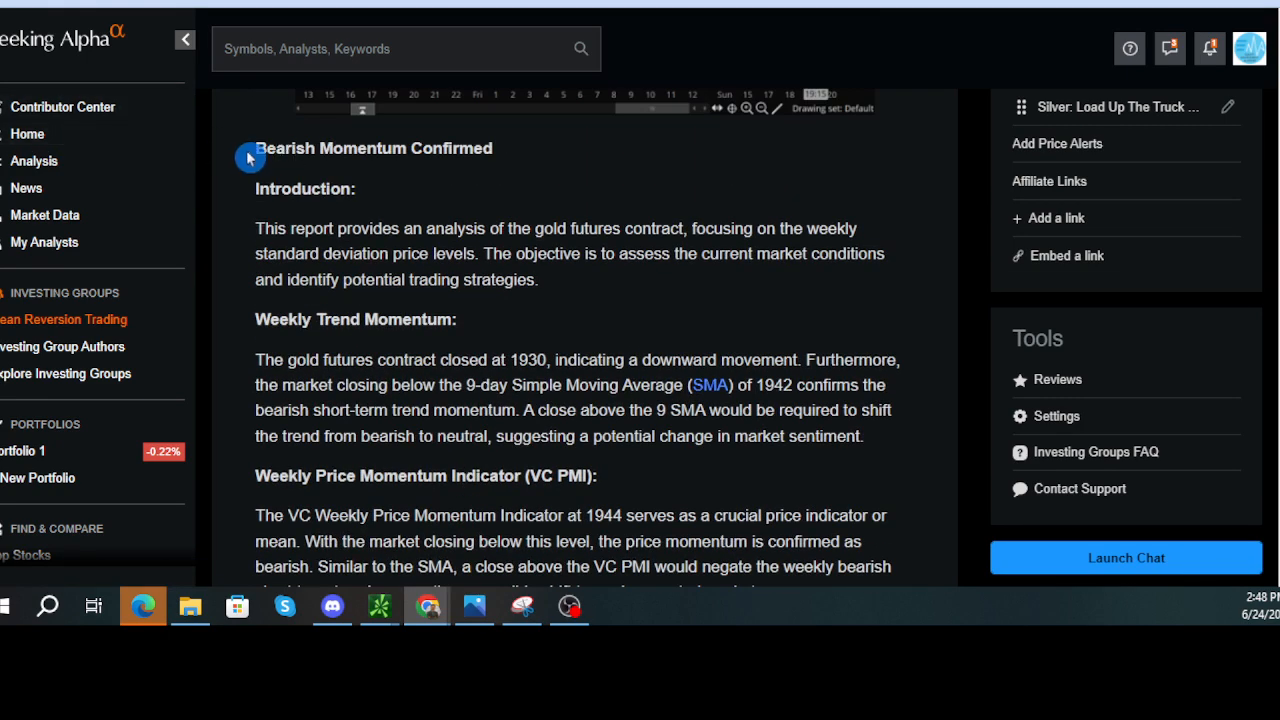
Step: Highlight the Bearish Momentum Confirmed introduction, then clear it and move to Weekly Trend Momentum
drag(256, 148, 535, 279)
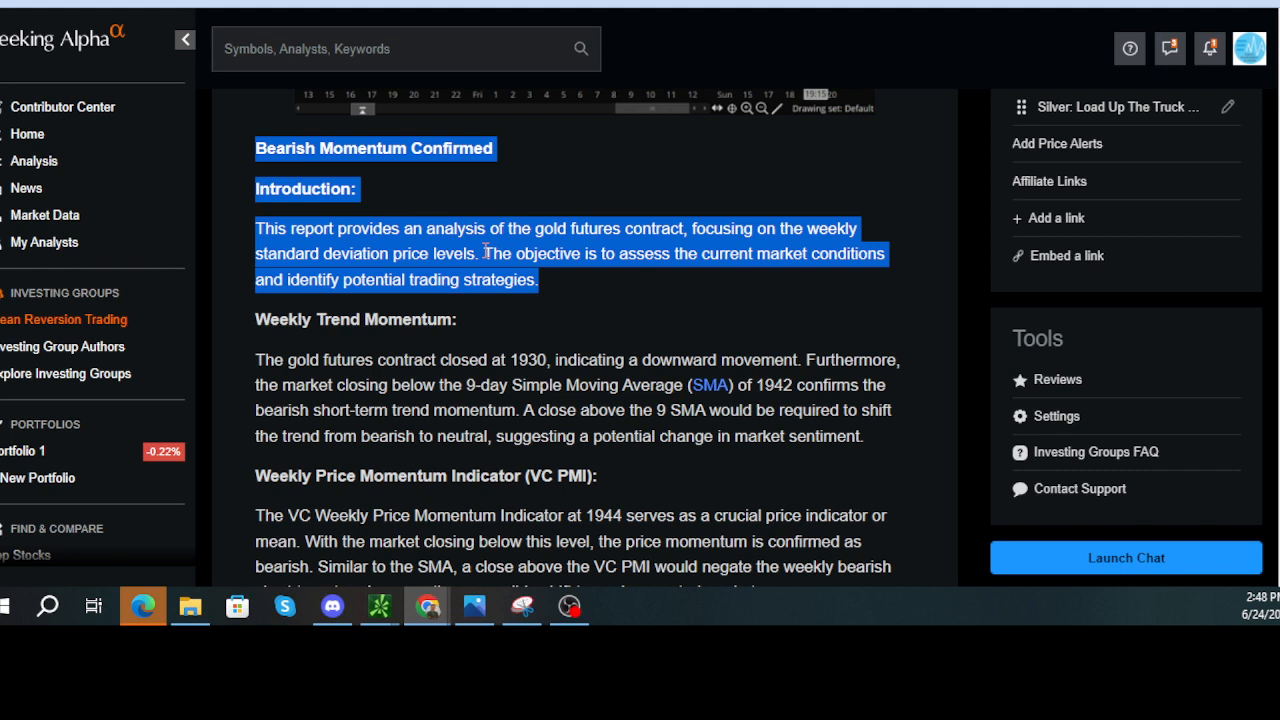
click(258, 318)
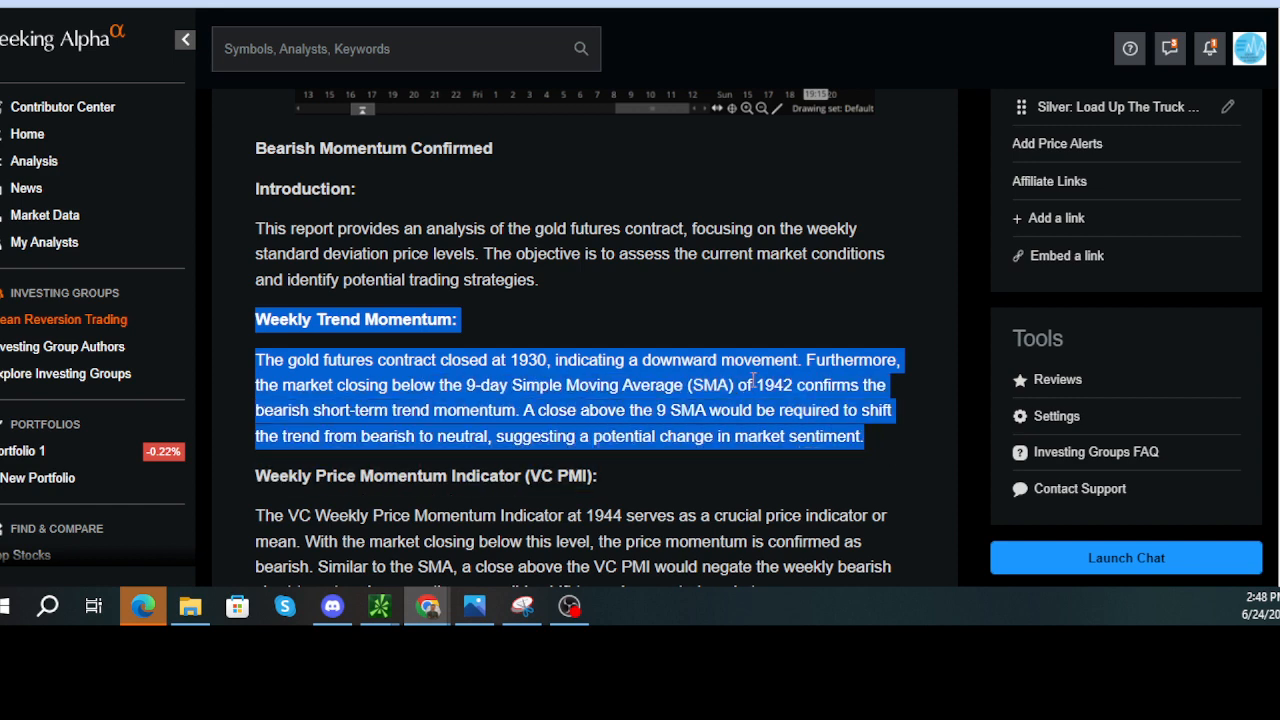
scroll(down, 3)
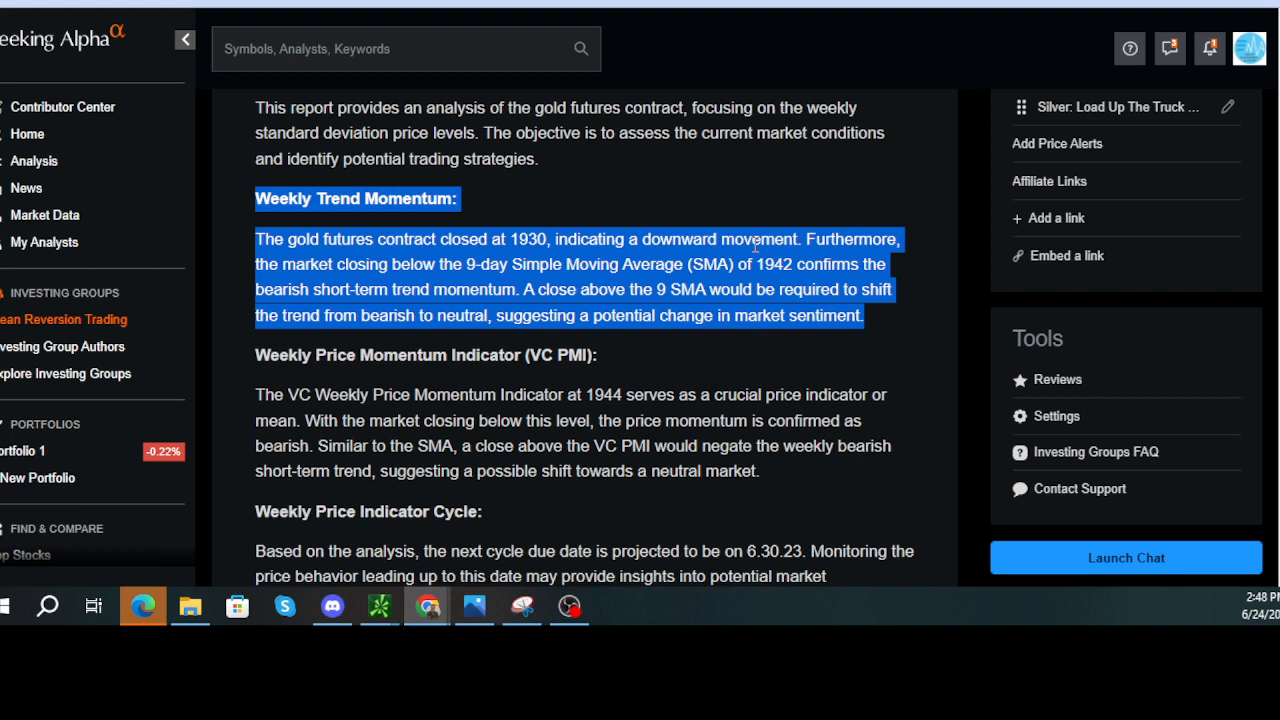
mouse_move(280, 285)
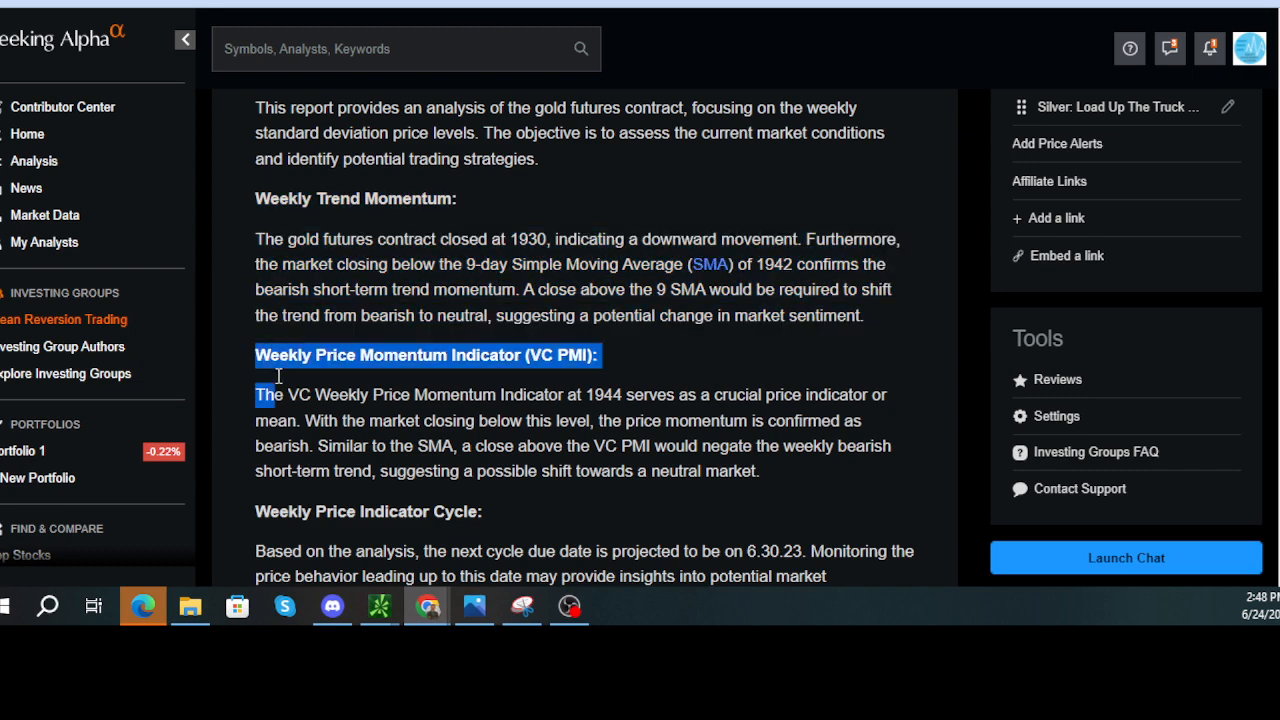
Step: Highlight the Weekly Price Momentum Indicator (VC PMI) section and move down to the strategy section
drag(258, 394, 758, 471)
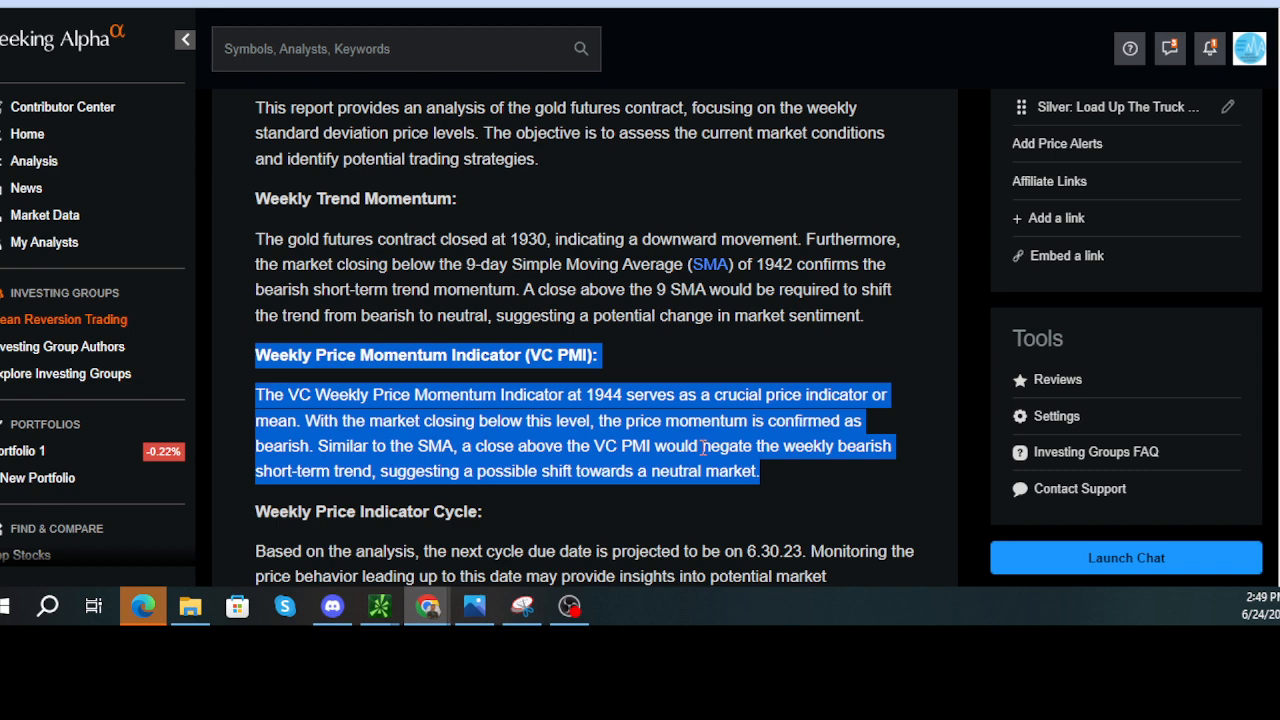
scroll(down, 3)
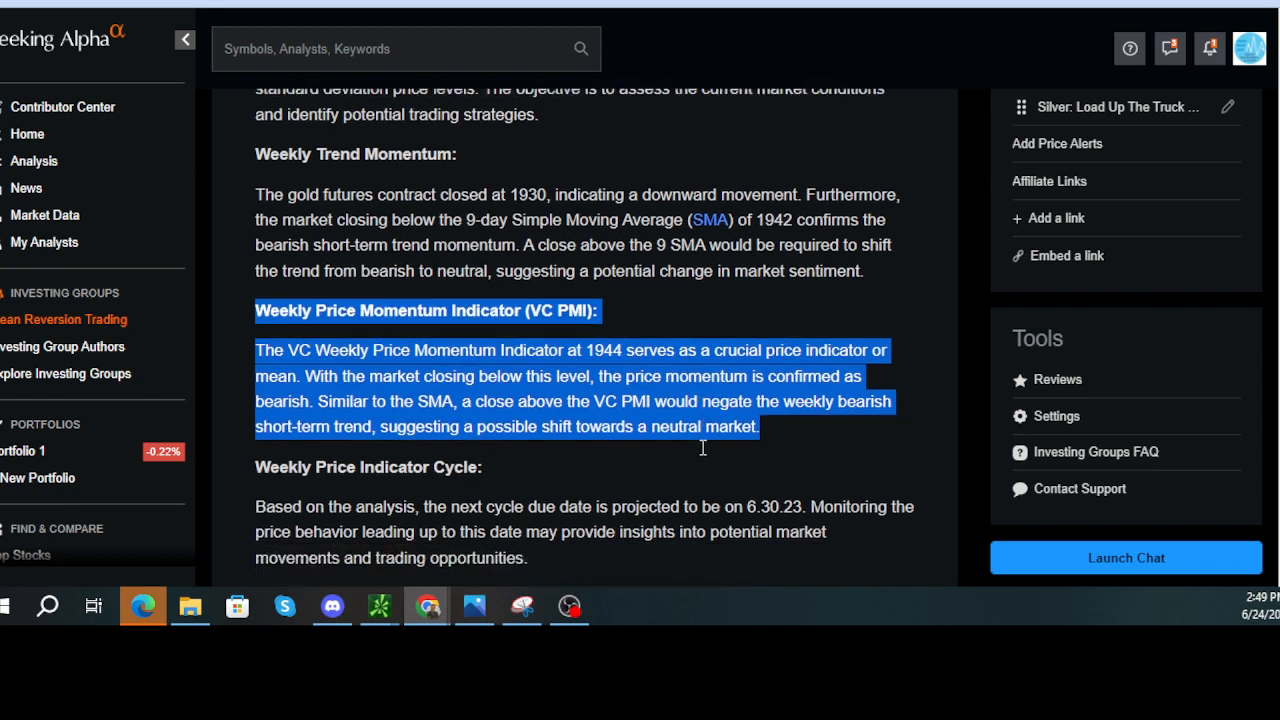
scroll(down, 3)
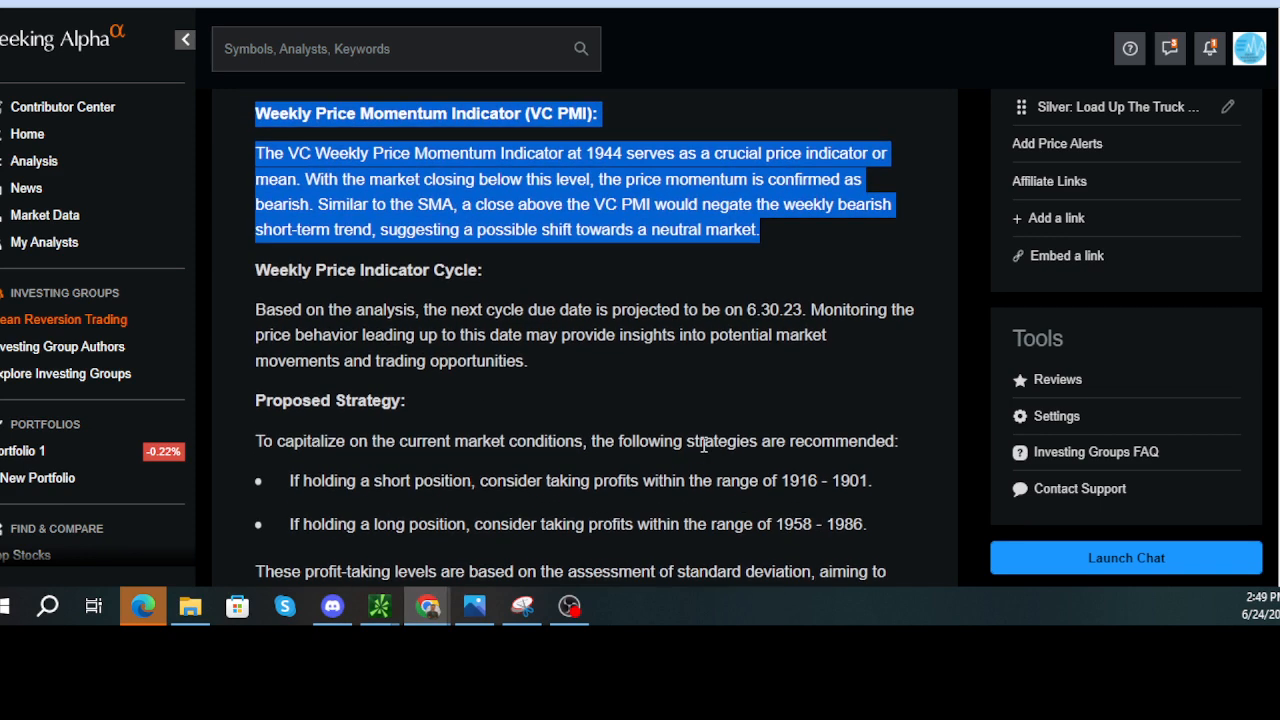
Step: Highlight the Proposed Strategy section with its short and long profit-taking ranges, bringing the conclusion into view
click(705, 366)
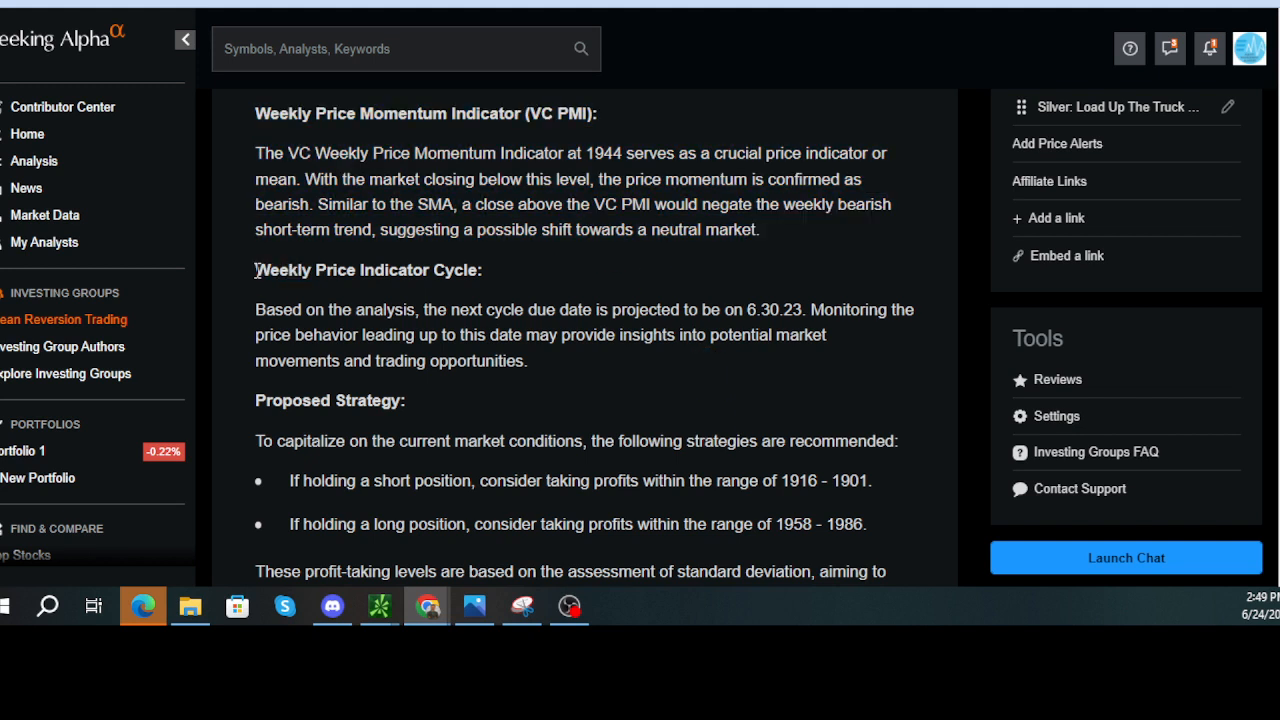
drag(256, 270, 525, 361)
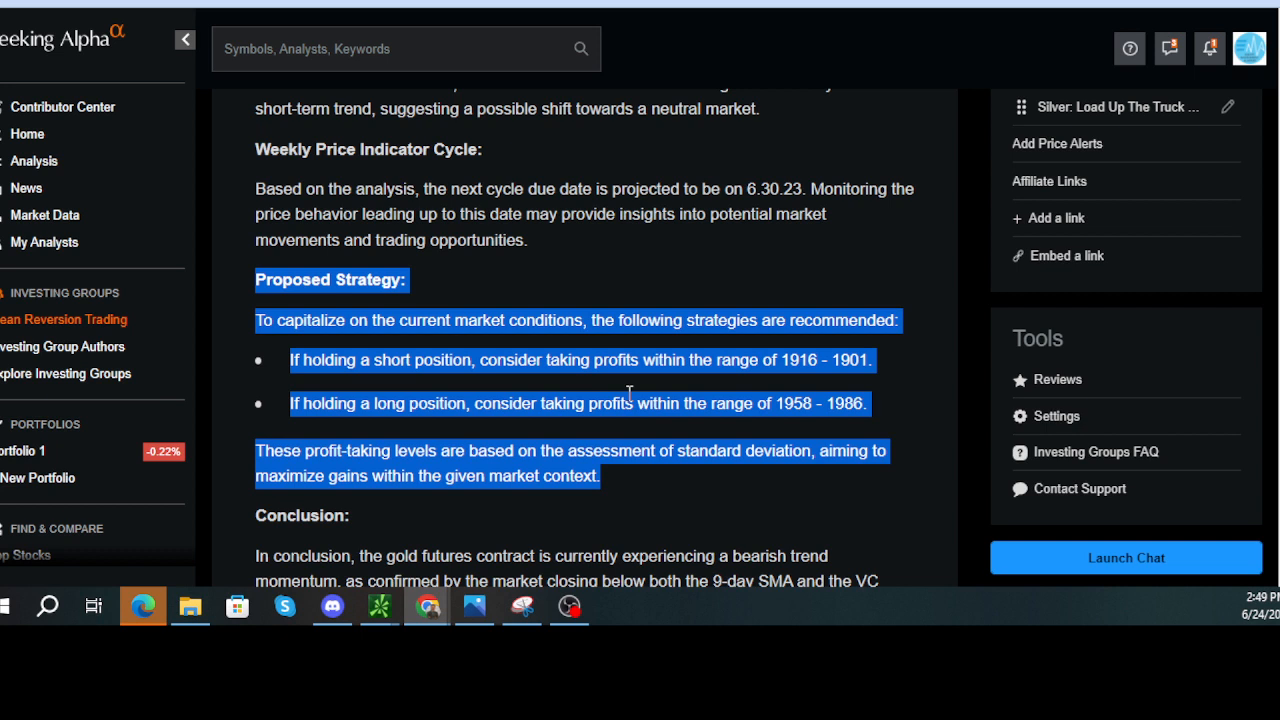
mouse_move(637, 405)
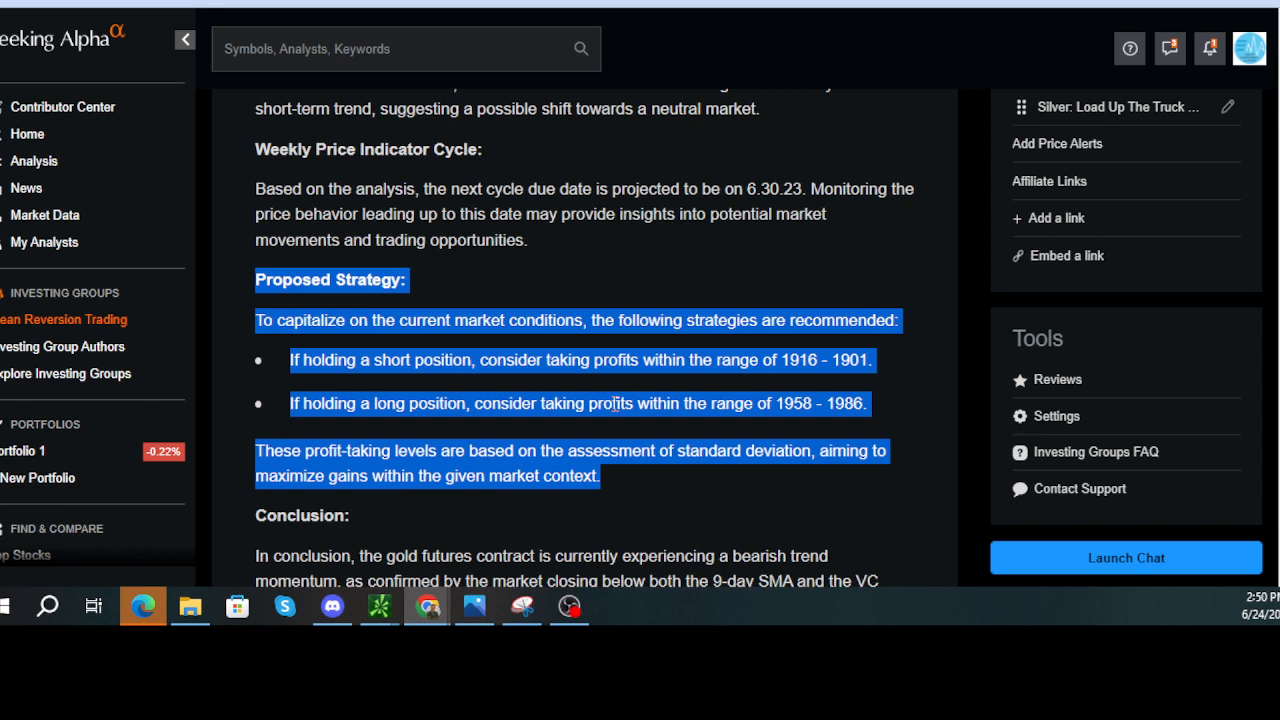
scroll(down, 3)
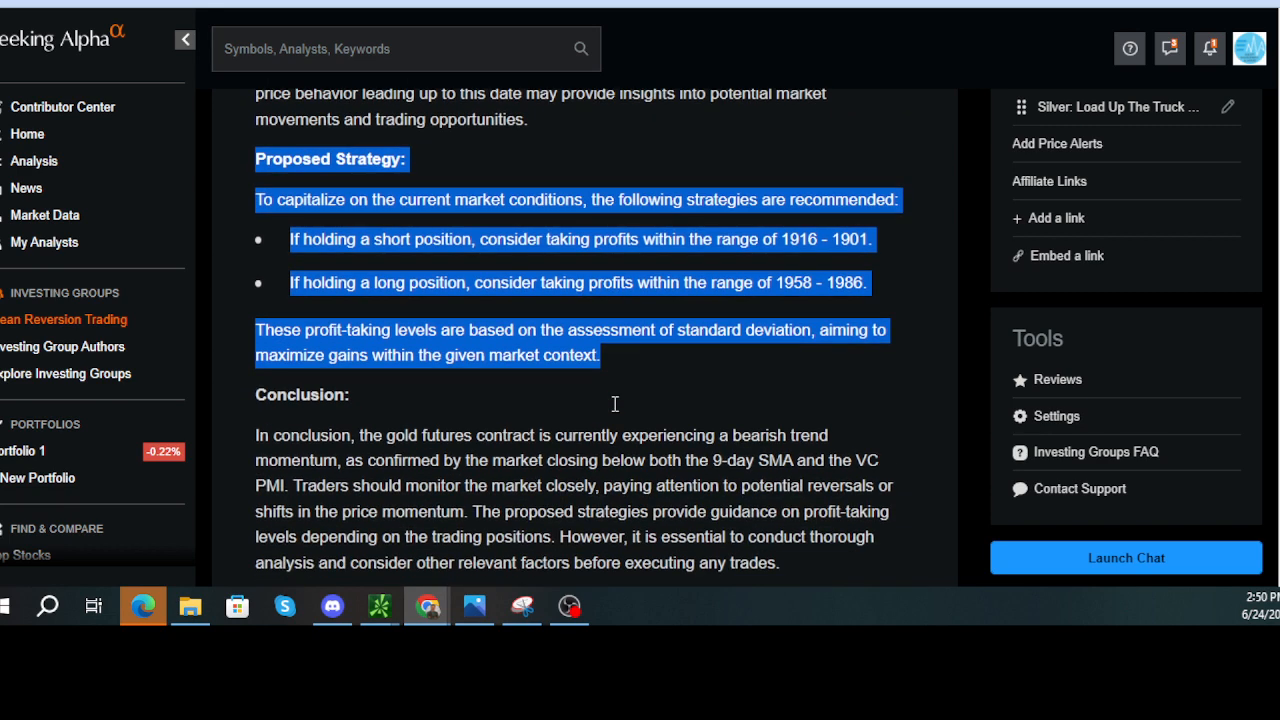
scroll(down, 3)
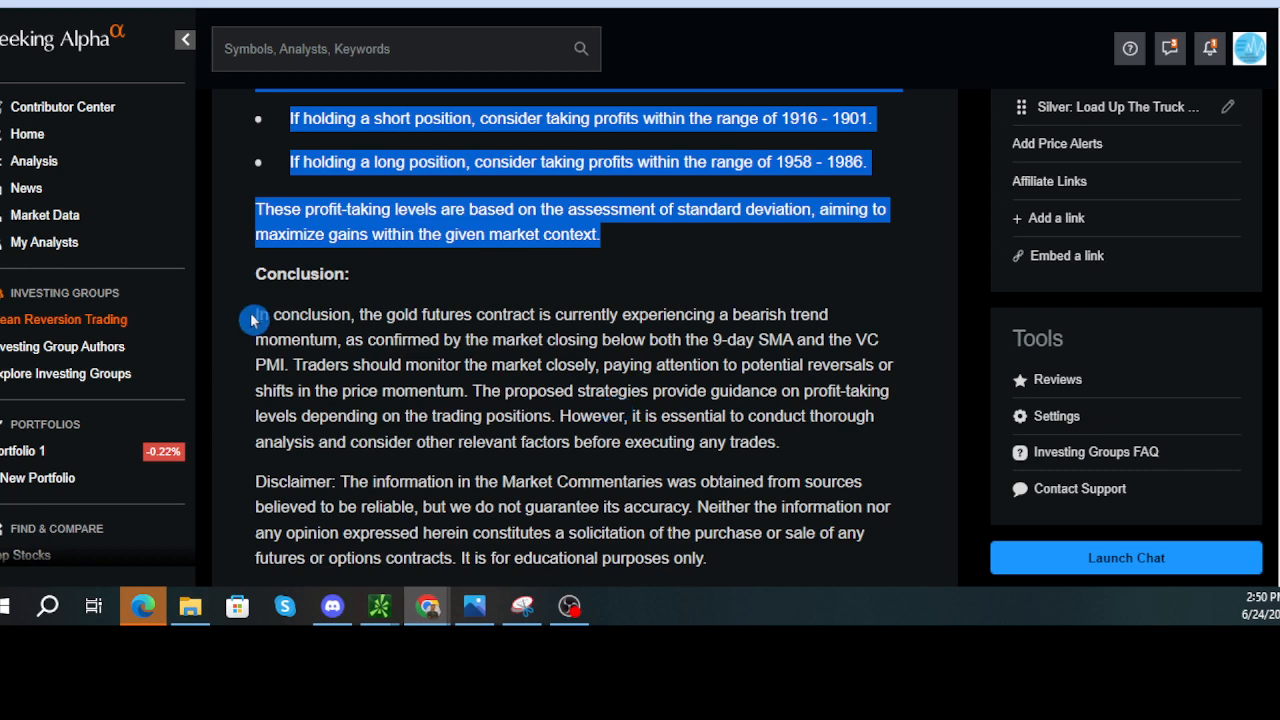
mouse_move(260, 280)
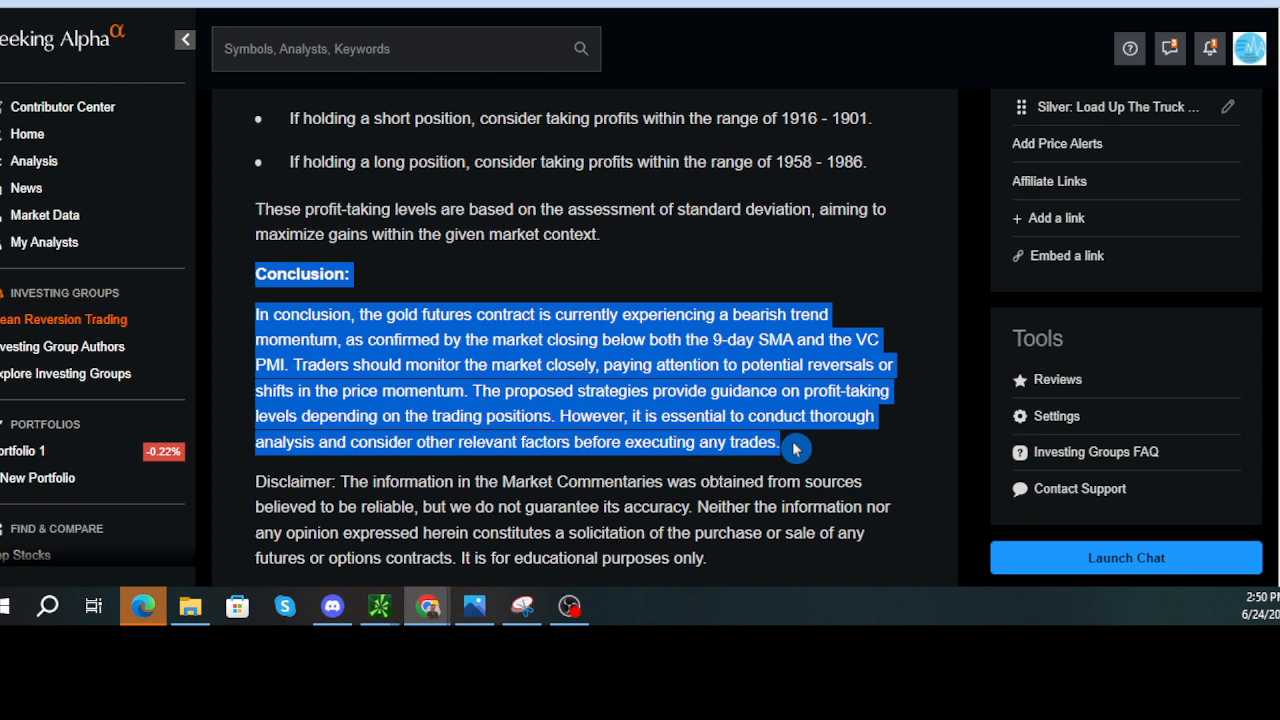
mouse_move(533, 385)
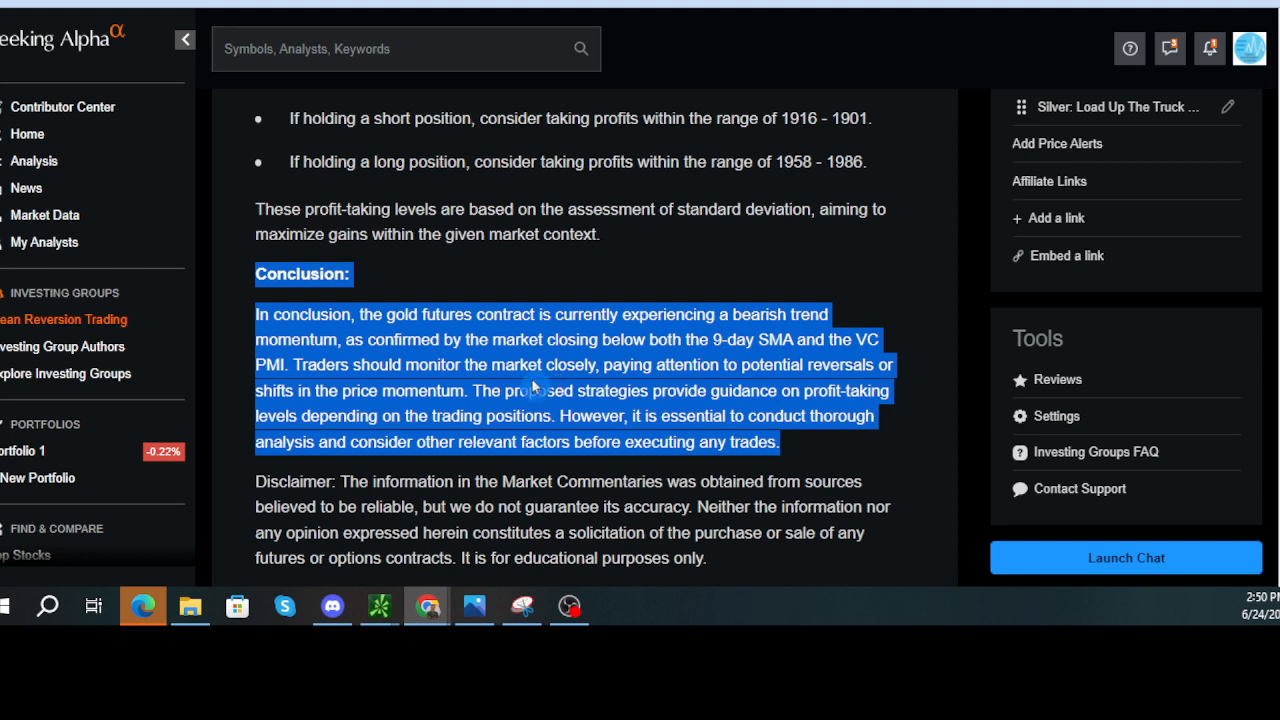
mouse_move(530, 380)
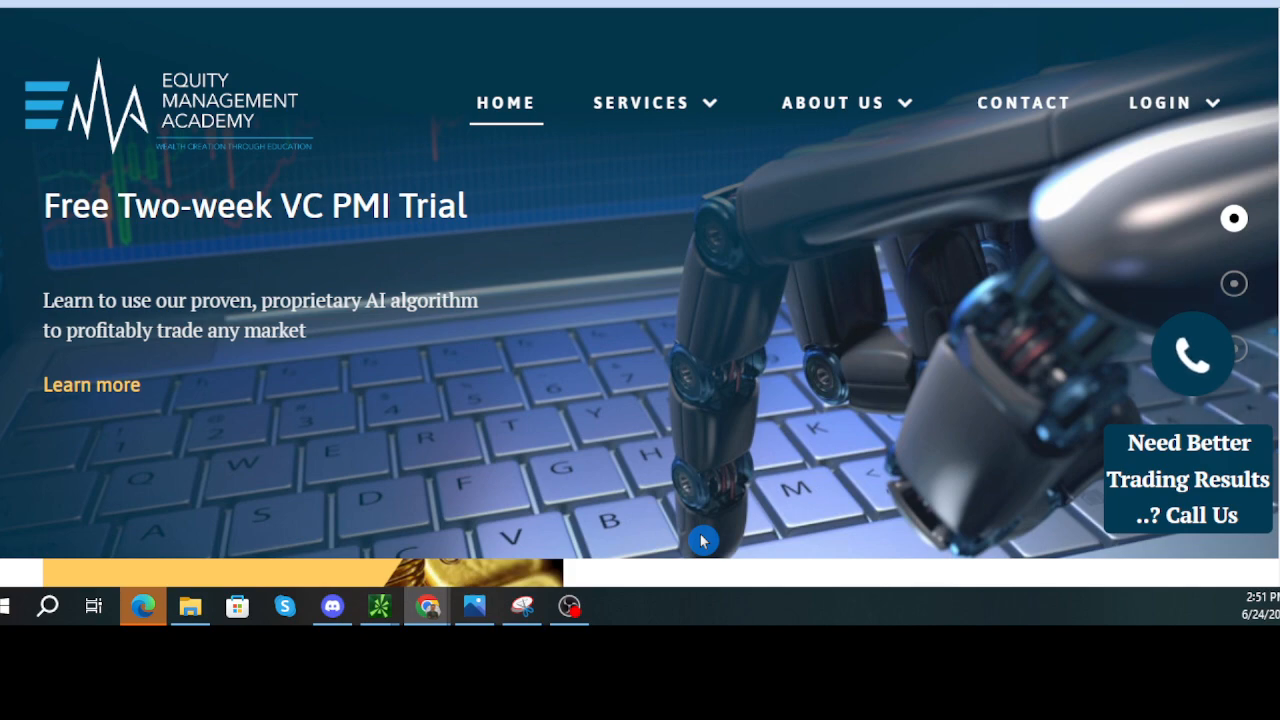
Step: Scroll the Equity Management Academy site down to its Latest Podcast area
scroll(down, 3)
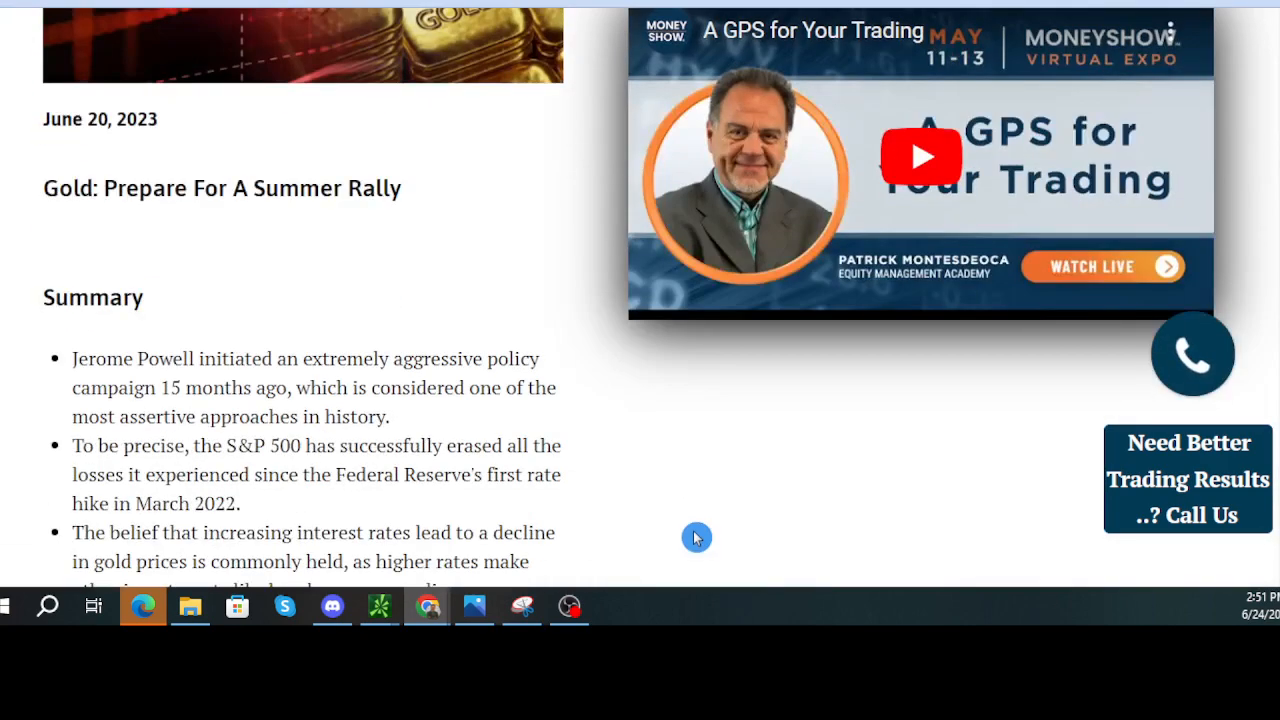
scroll(down, 3)
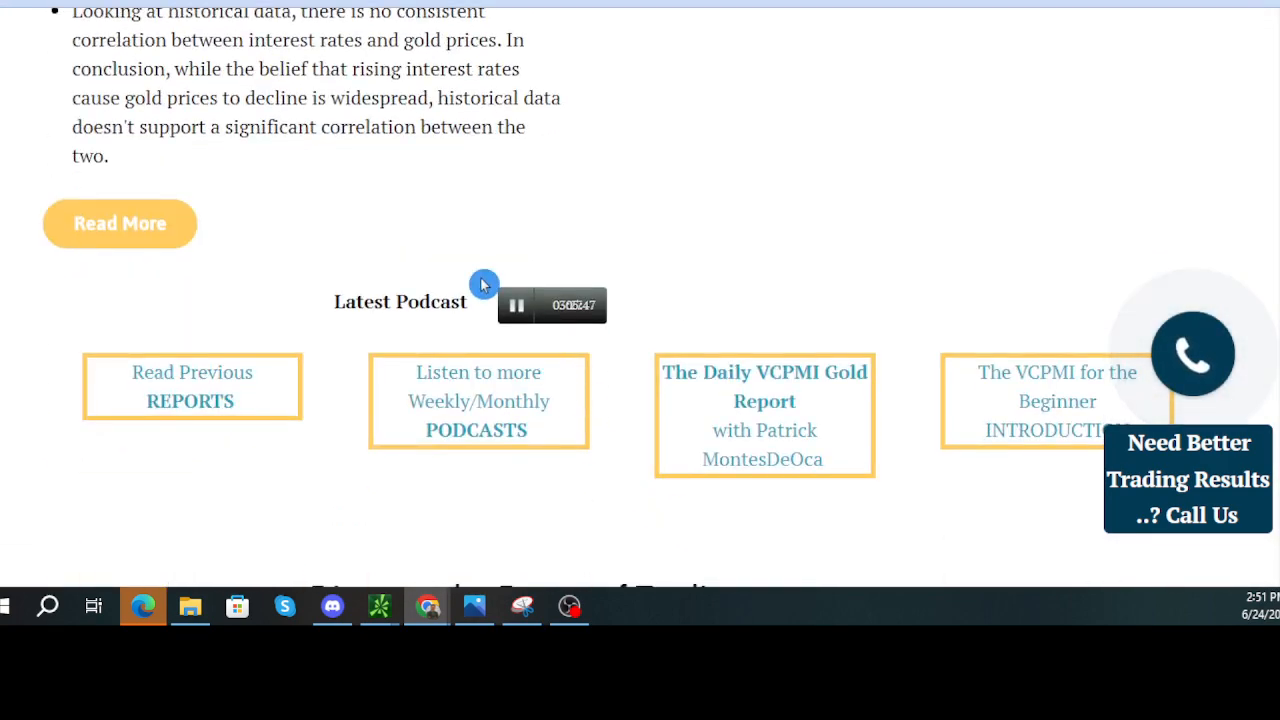